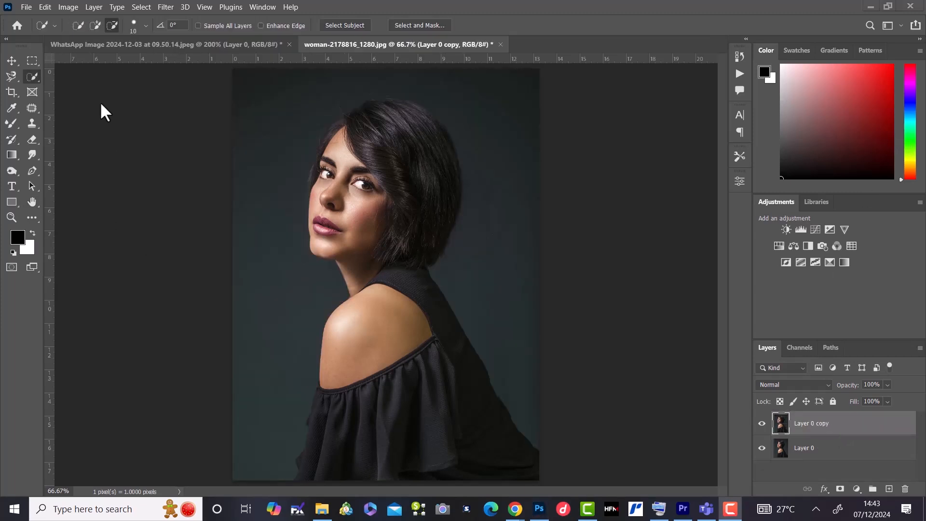
{"action": "mouse_move", "coordinate": [239, 67]}
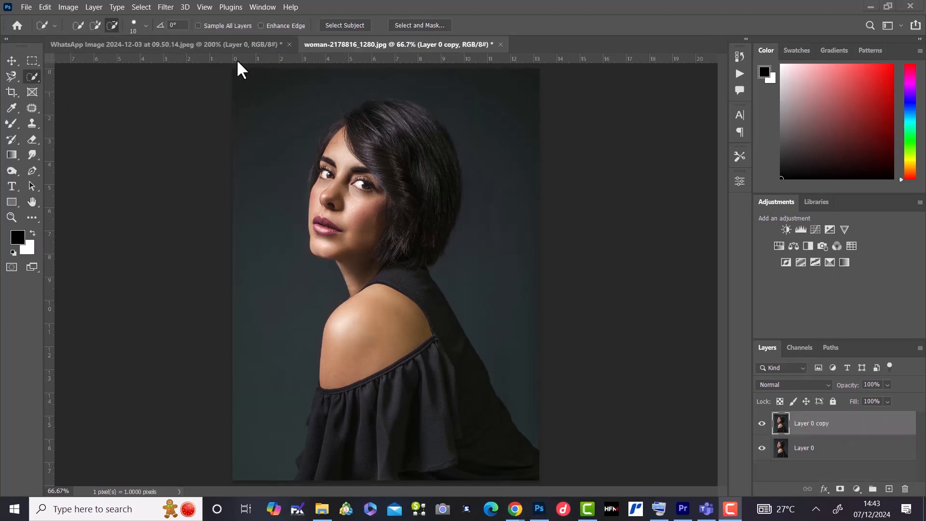
{"action": "mouse_move", "coordinate": [344, 35]}
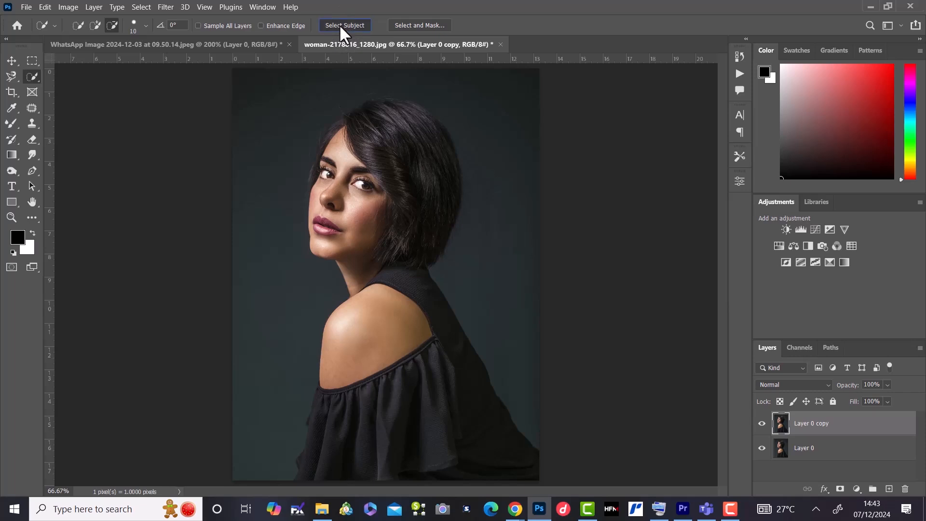
Select the woman with Select Subject, copy her to a new layer, and hide Layer 0 and Layer 0 copy
{"action": "left_click", "coordinate": [344, 25]}
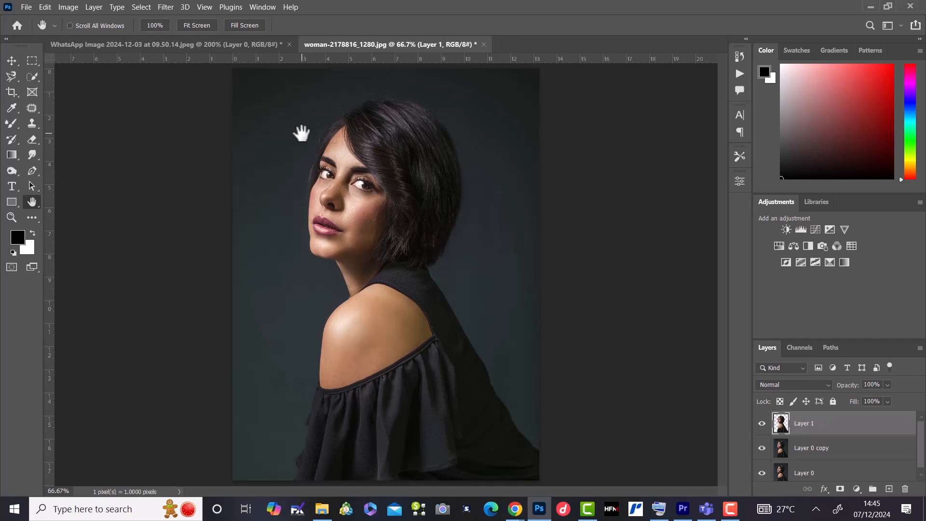
{"action": "mouse_move", "coordinate": [241, 143]}
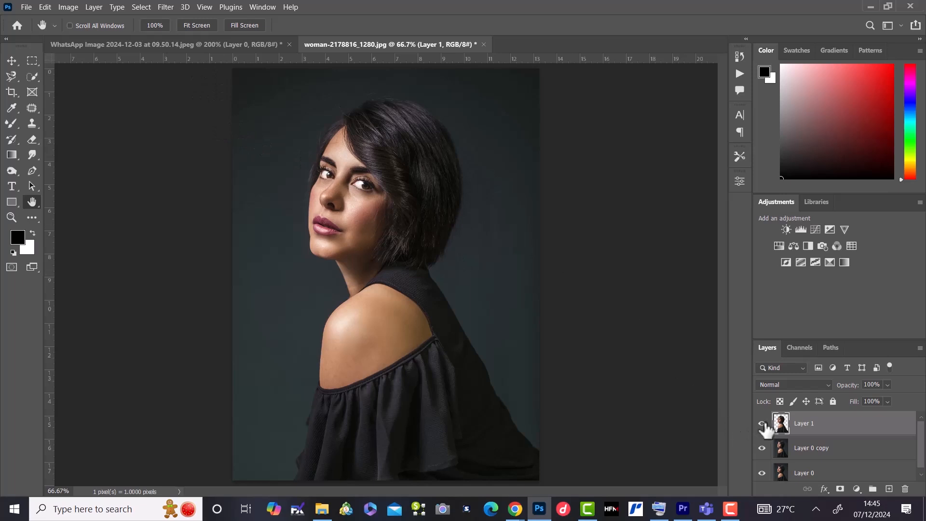
{"action": "left_click", "coordinate": [762, 447]}
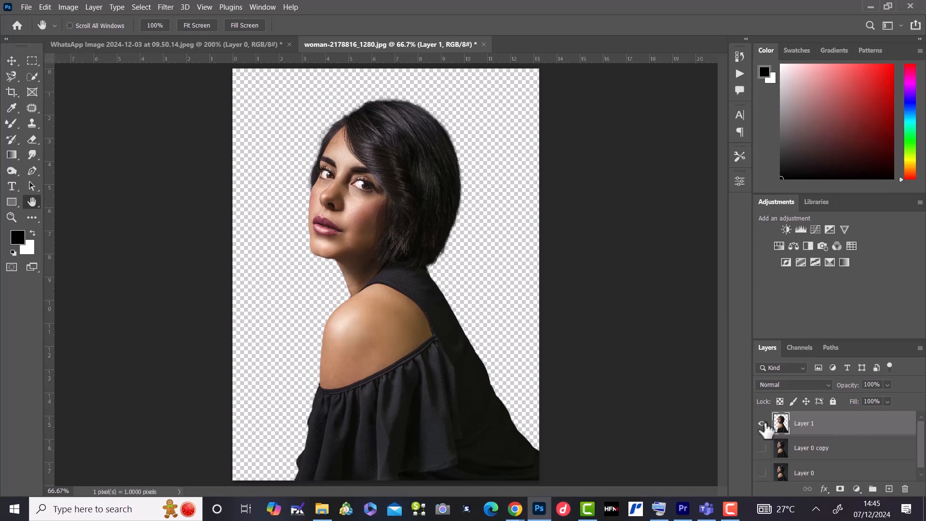
{"action": "left_click", "coordinate": [761, 448]}
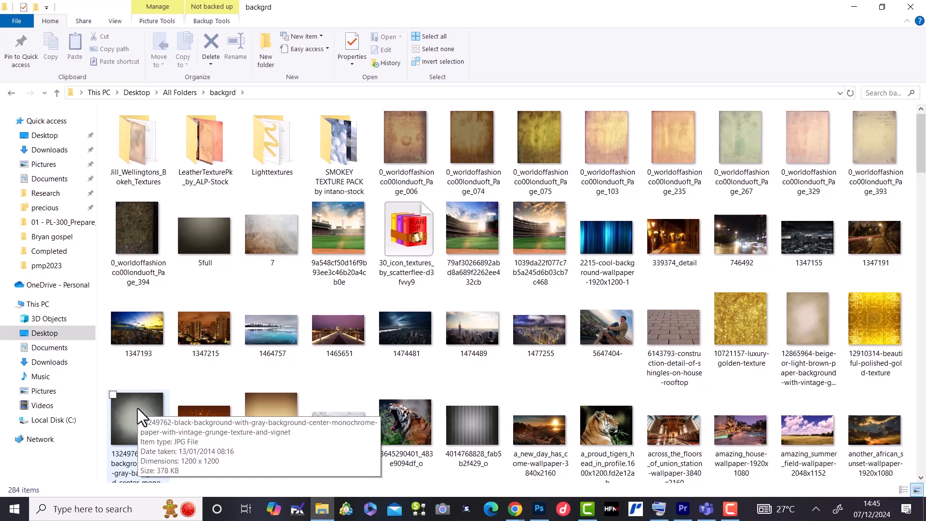
Choose the gray grunge vignette JPG in the backgrd folder and drag it into the portrait document
{"action": "left_click", "coordinate": [112, 394]}
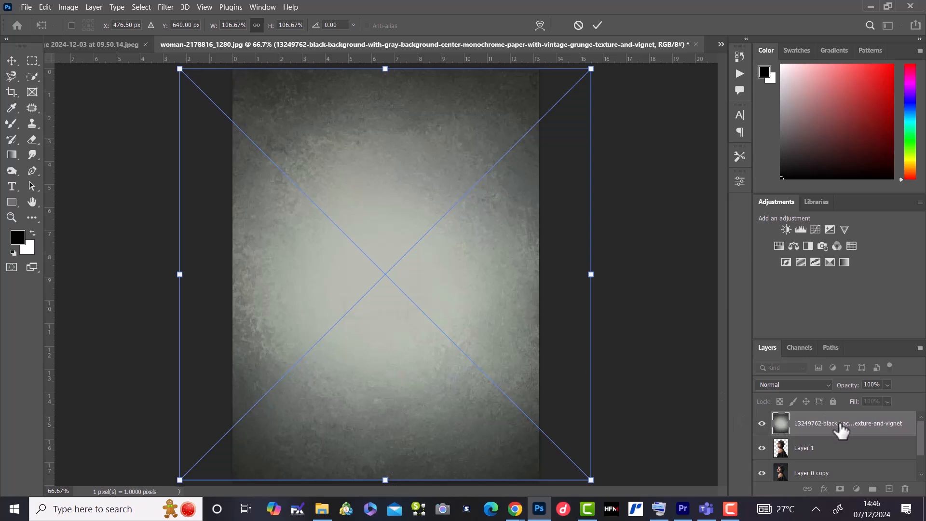
Commit the placed grunge texture and move its layer below Layer 1 so it sits behind the woman
{"action": "left_click", "coordinate": [596, 26]}
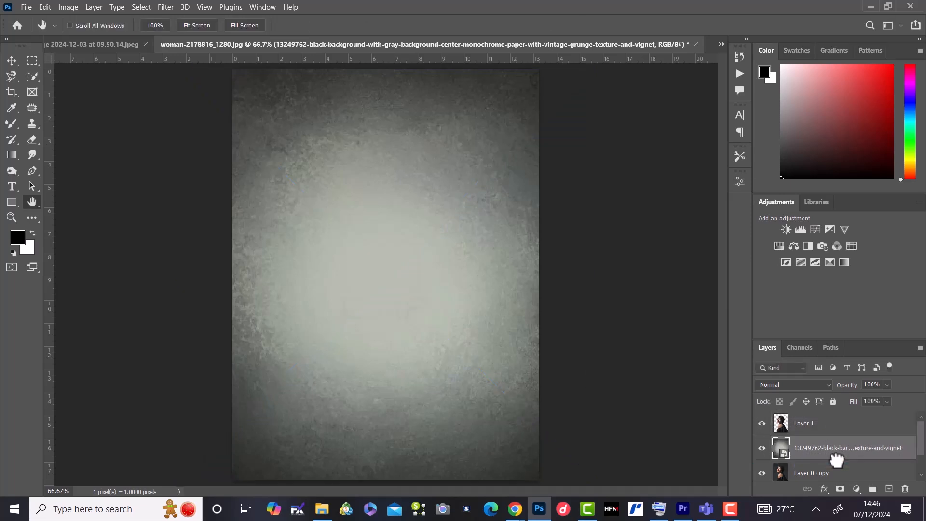
{"action": "left_click", "coordinate": [762, 422]}
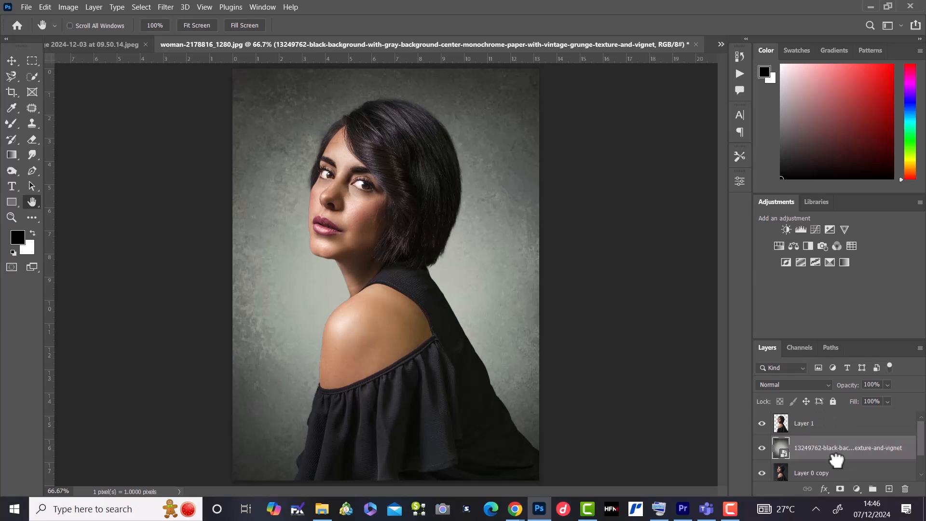
{"action": "mouse_move", "coordinate": [909, 145]}
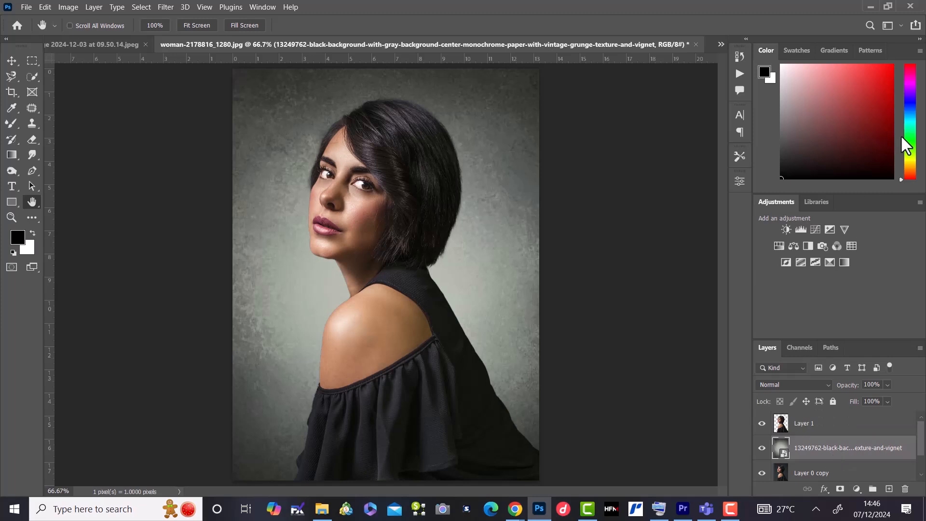
{"action": "mouse_move", "coordinate": [776, 30]}
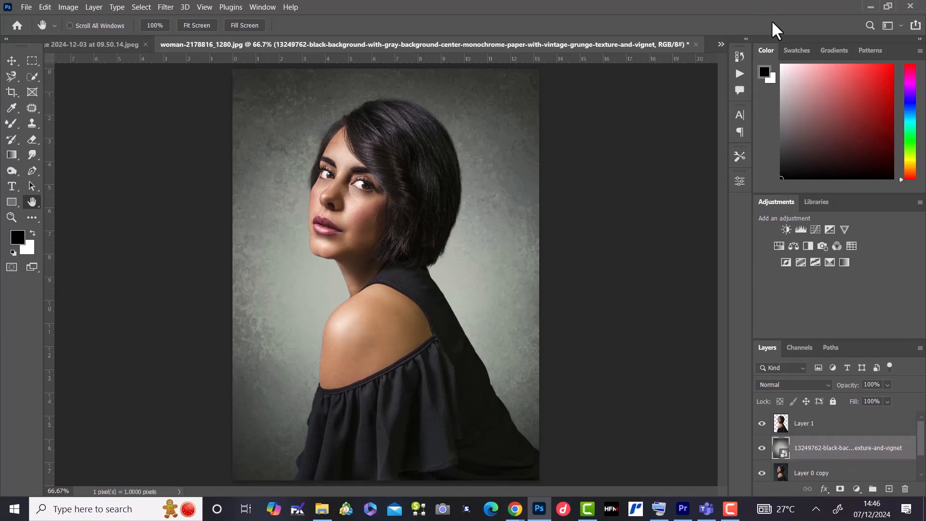
{"action": "mouse_move", "coordinate": [773, 33]}
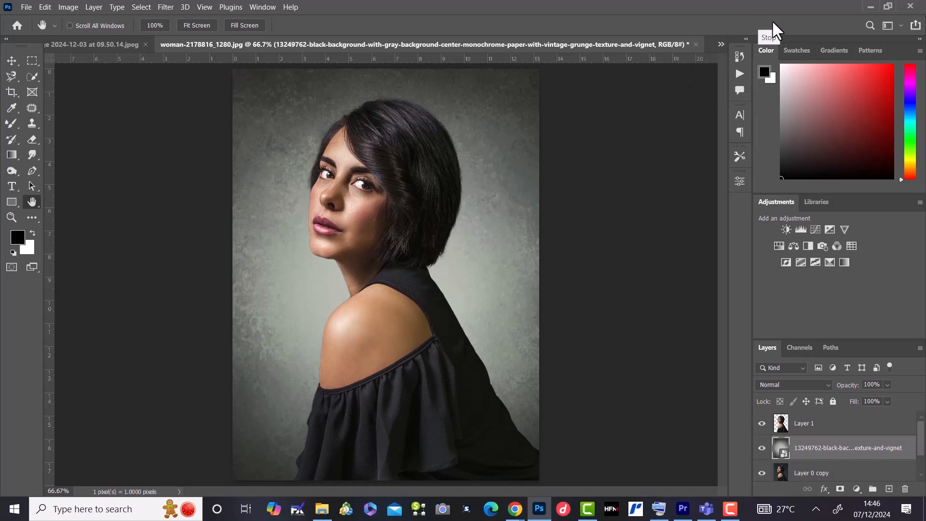